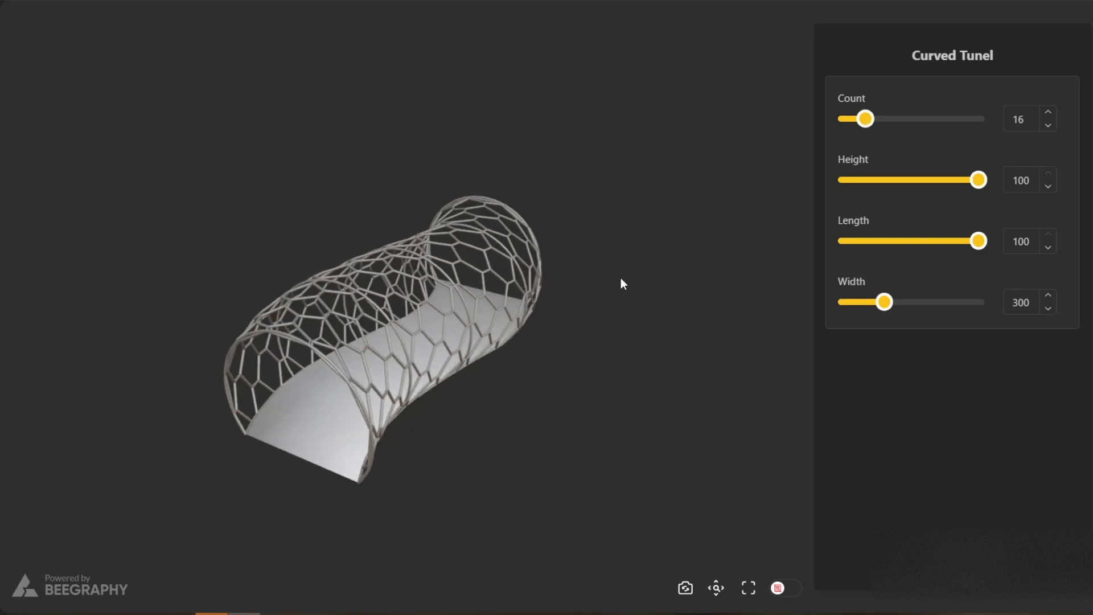
Switch from the finished preview to the Curved Tunel node editor canvas
left_click(1047, 124)
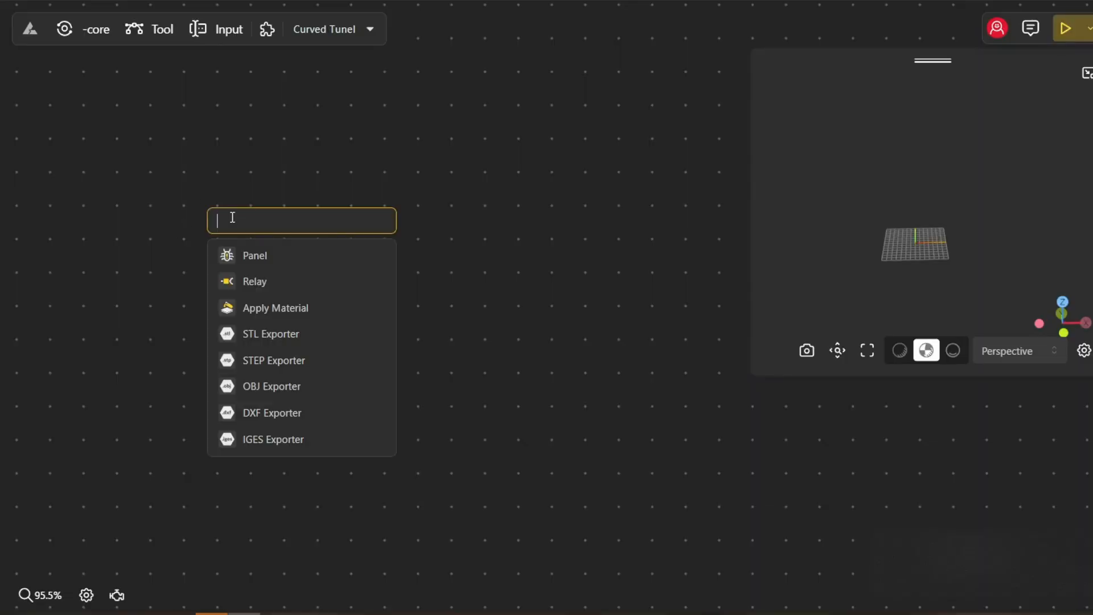
Add Construct Point nodes via the 'xyz' search, the second taking Y from a 300 slider
type("xyz")
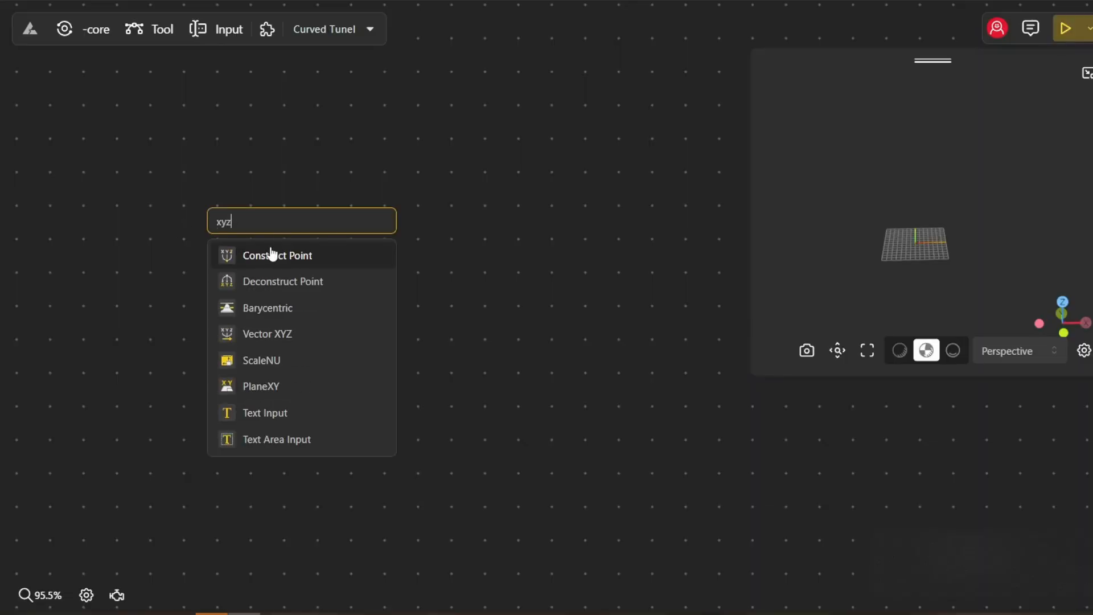
left_click(276, 255)
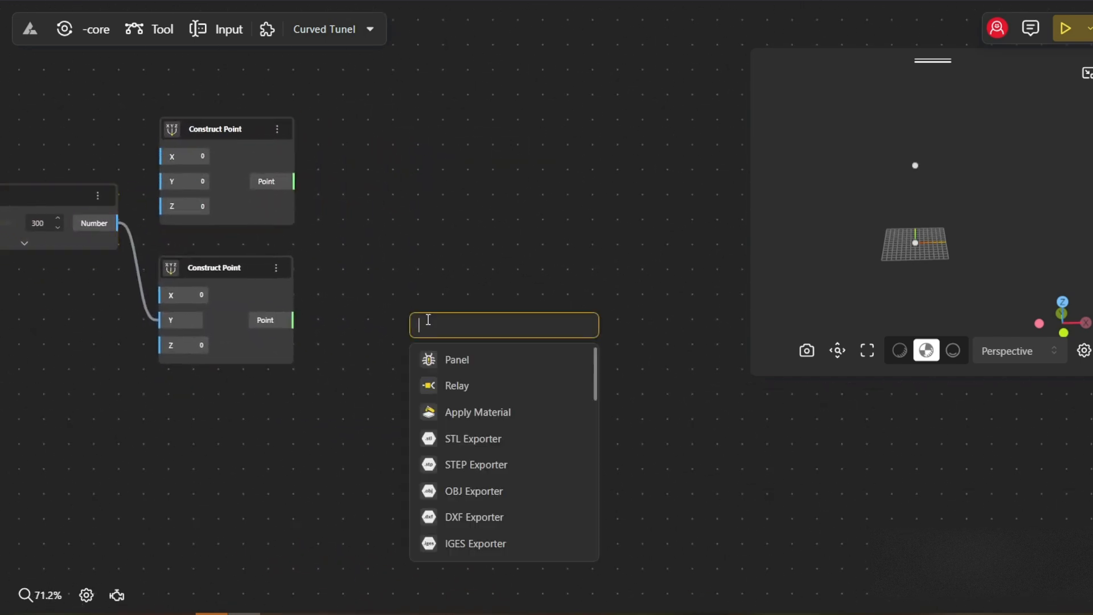
Add a Connect With Curve node joining the two points
type("conne")
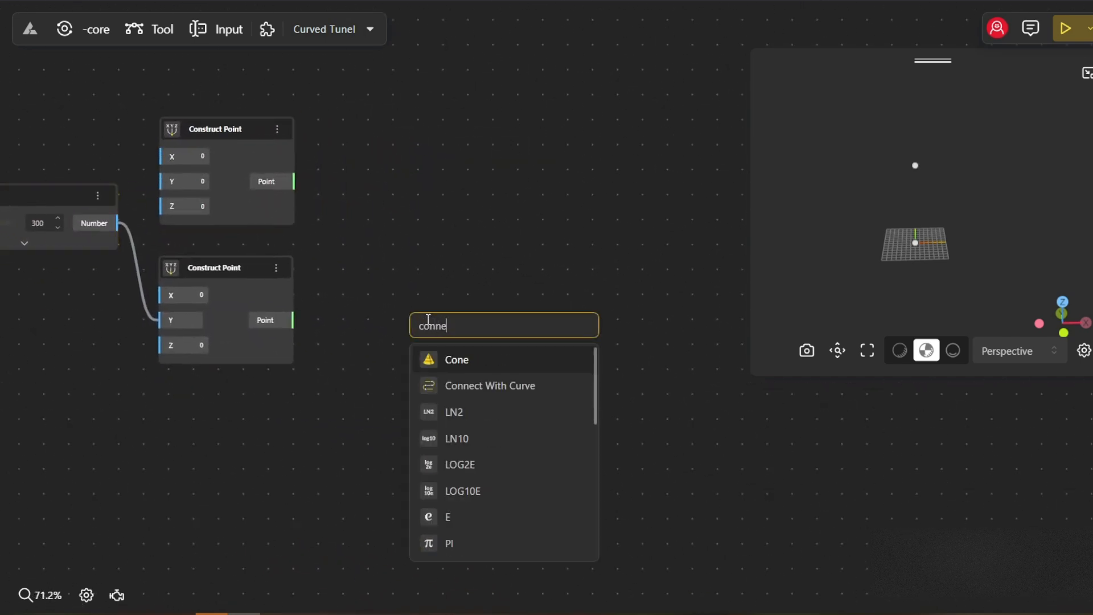
left_click(489, 386)
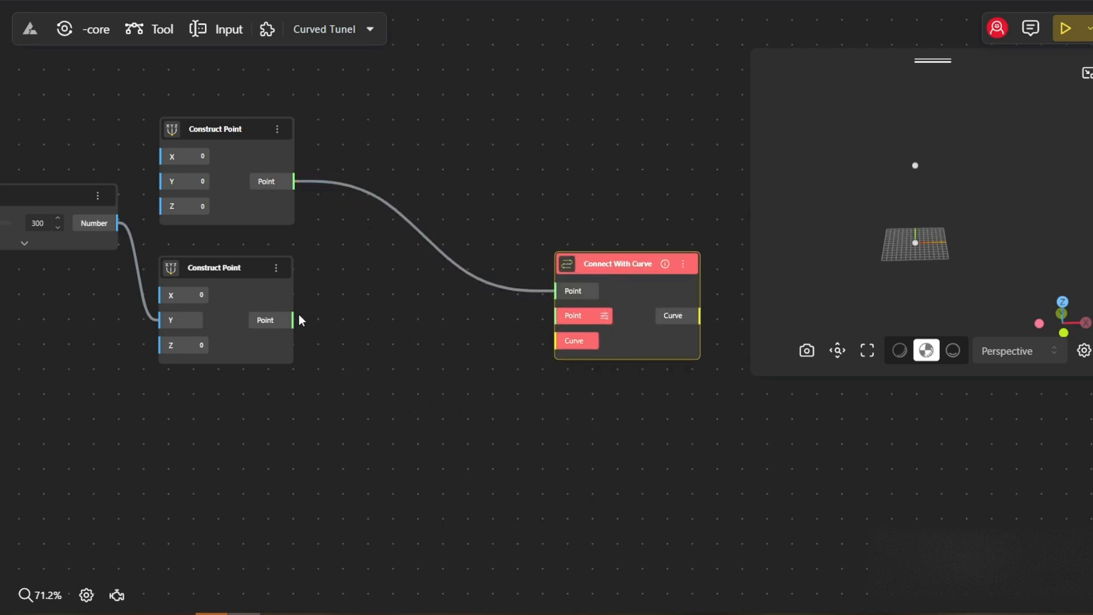
scroll("down", 3)
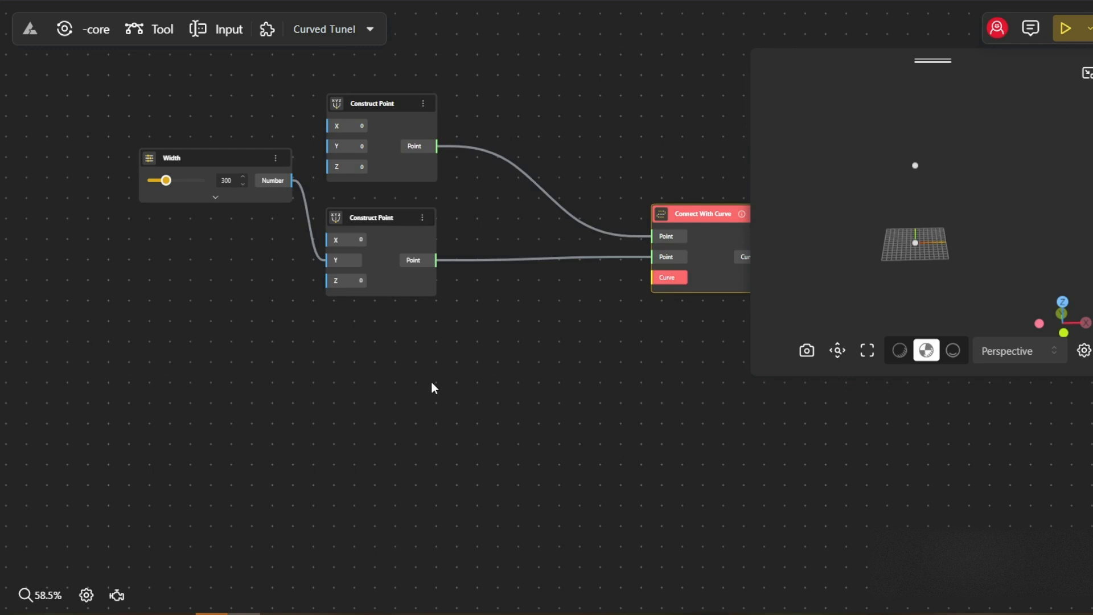
Add a Curve Editor node and feed its Curve output into the connection's Curve input
type("curve ed")
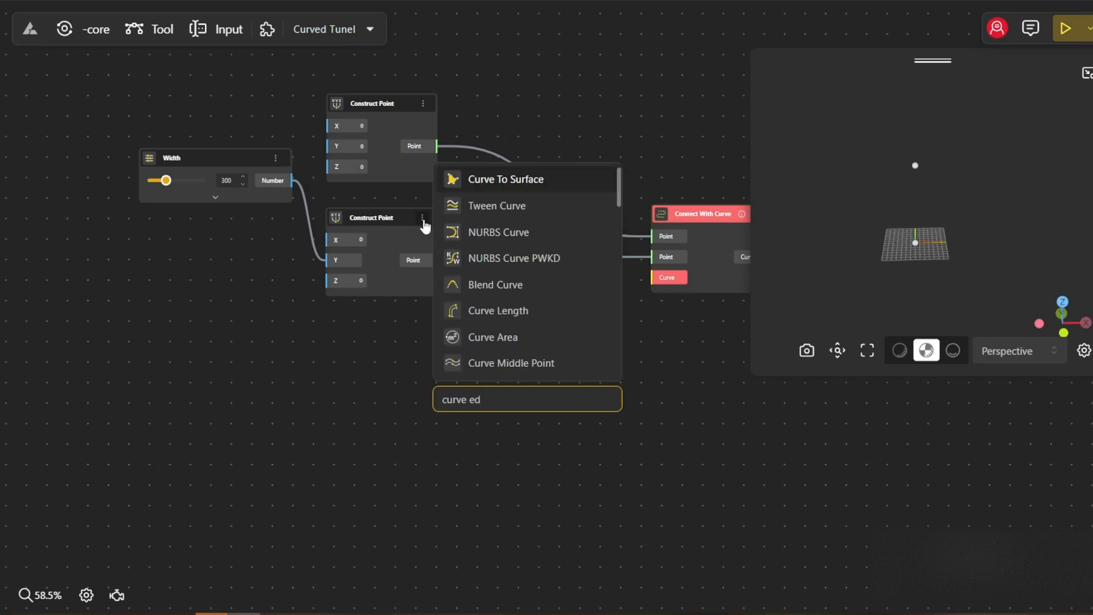
type("o")
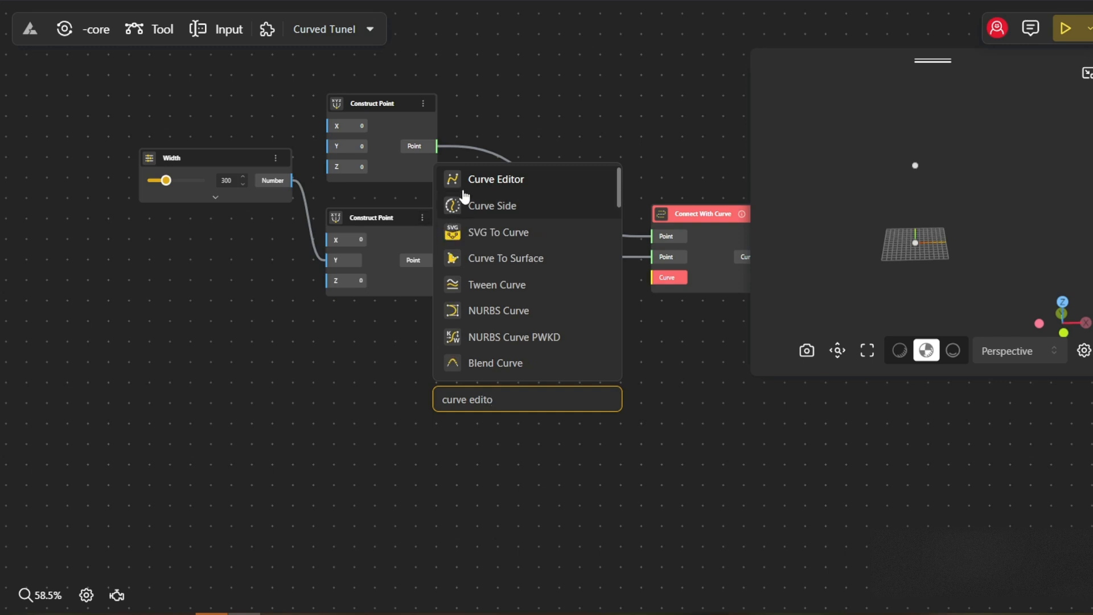
left_click(497, 179)
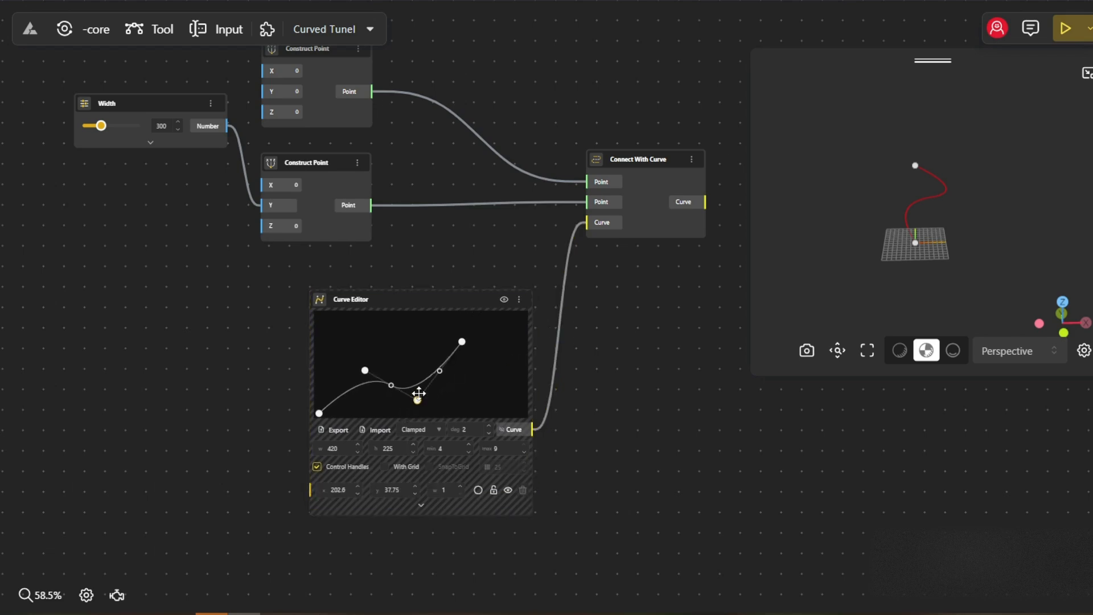
scroll("down", 3)
type("didi")
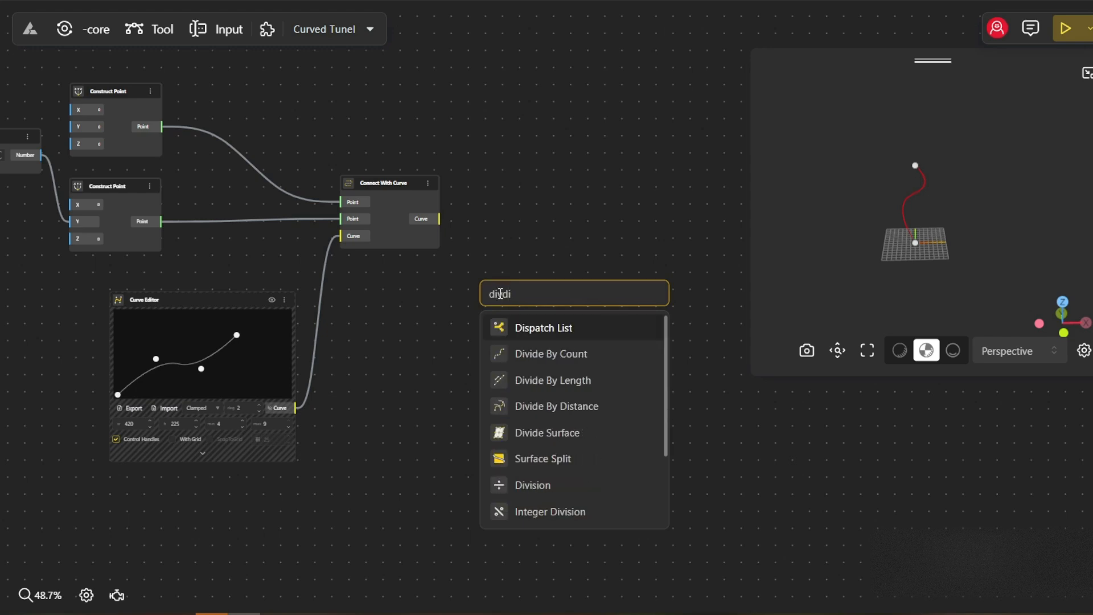
Divide the curve by count into points, moved along a VectorX scaled by a 100 Length slider
left_click(550, 352)
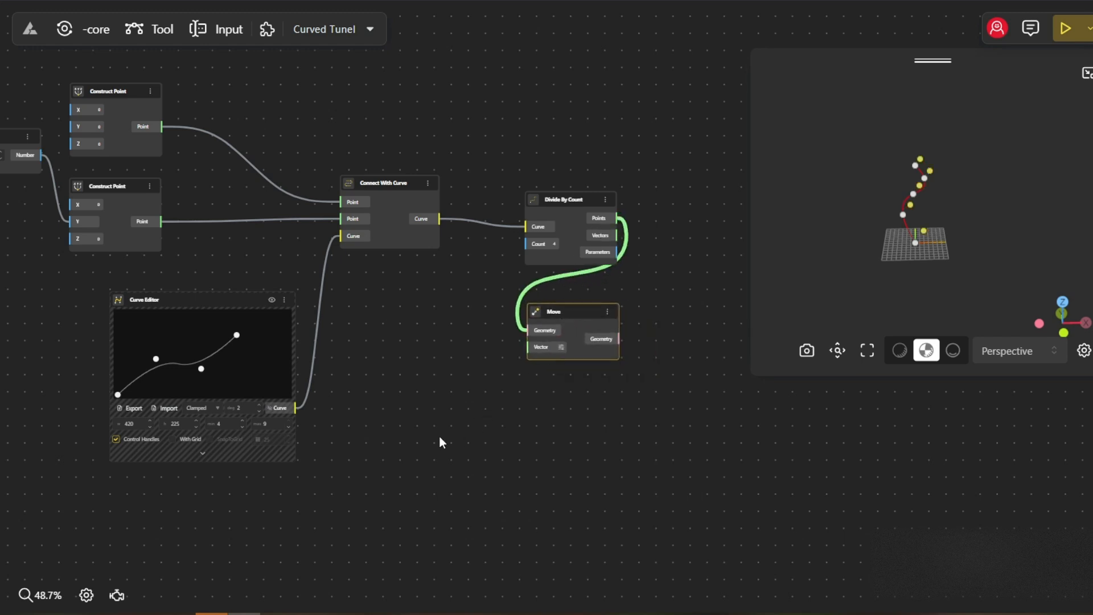
type("vect")
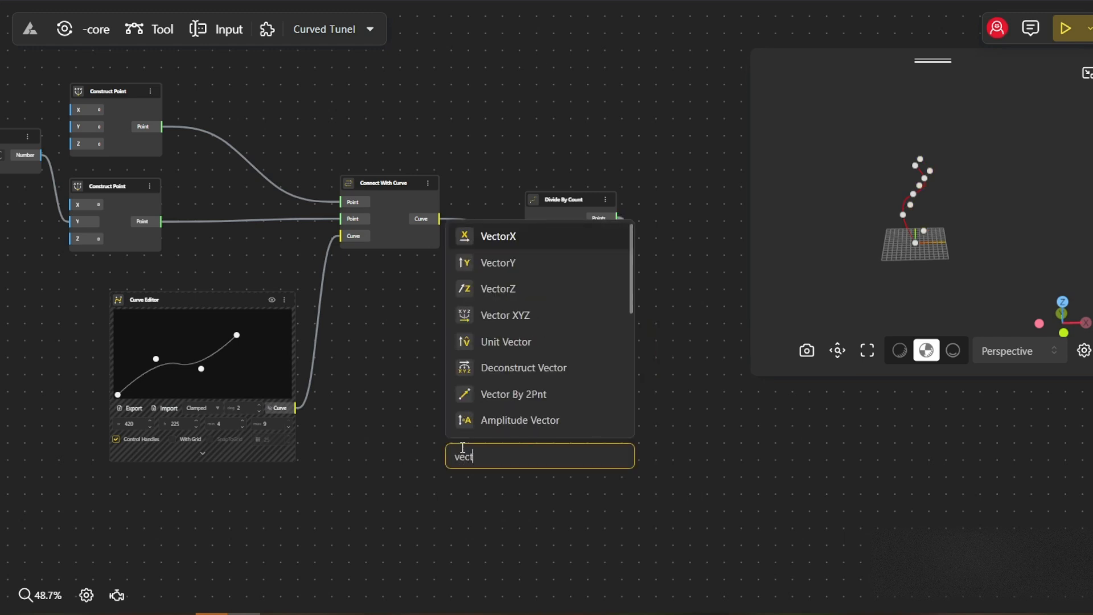
left_click(497, 235)
type("100")
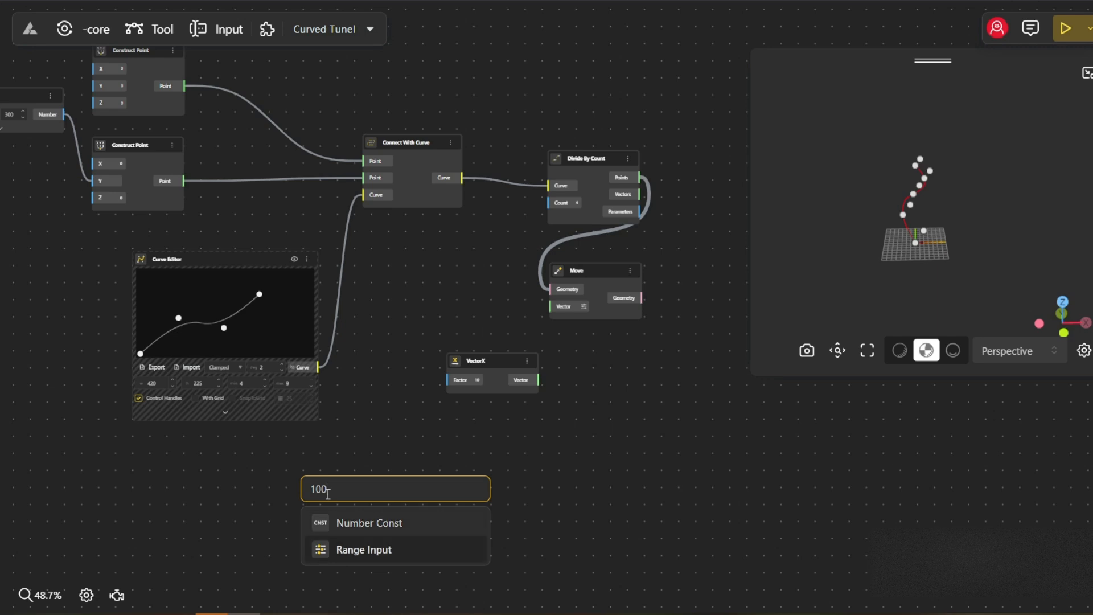
left_click(363, 549)
type("mov")
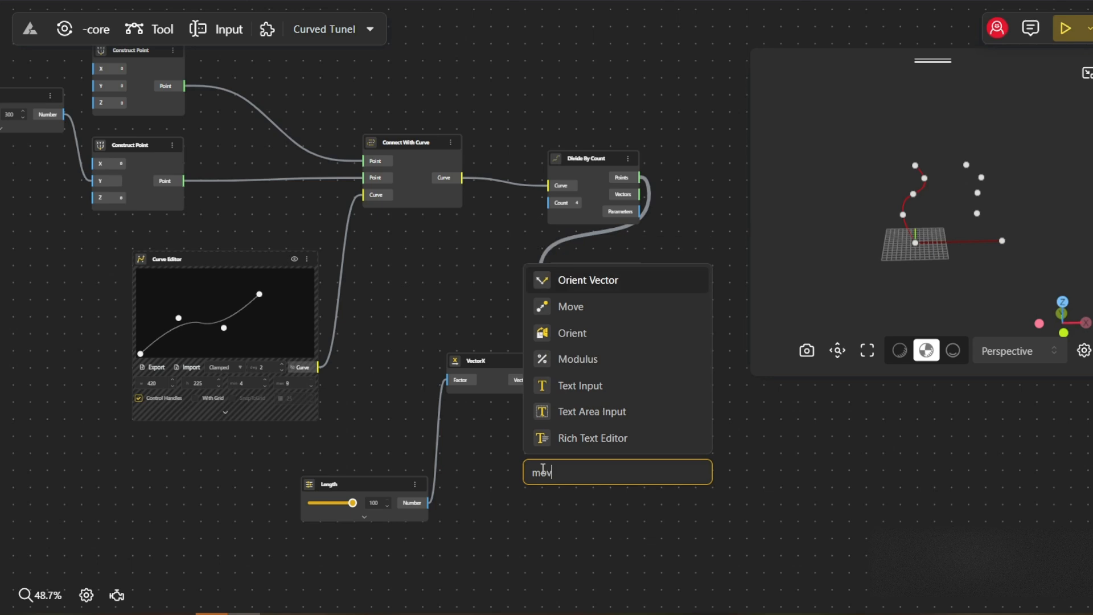
Add a second Move node driven by a Vector XYZ
type("e")
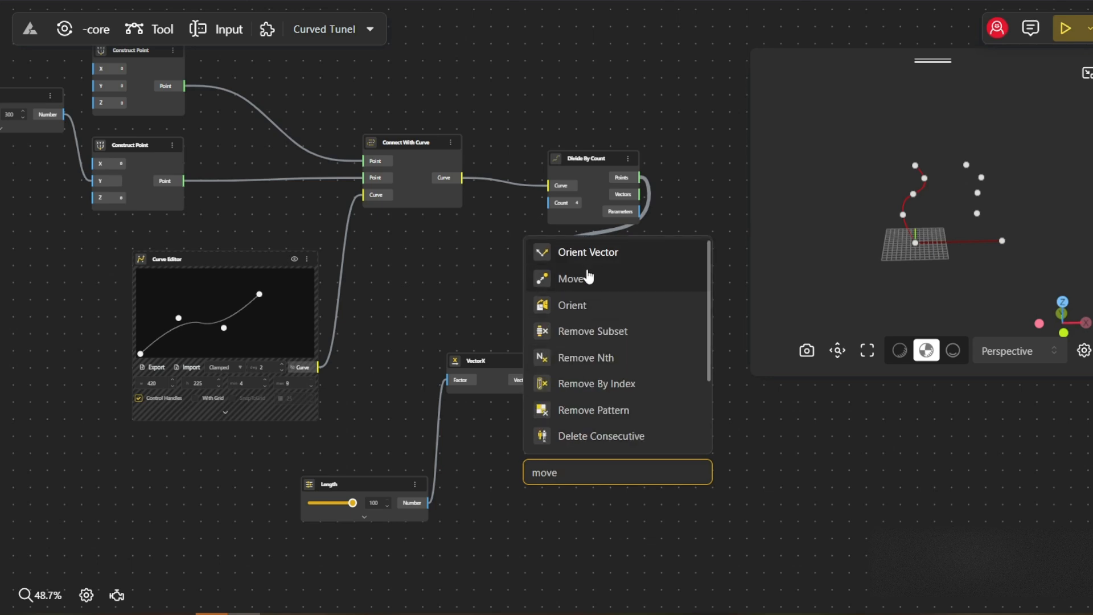
left_click(572, 278)
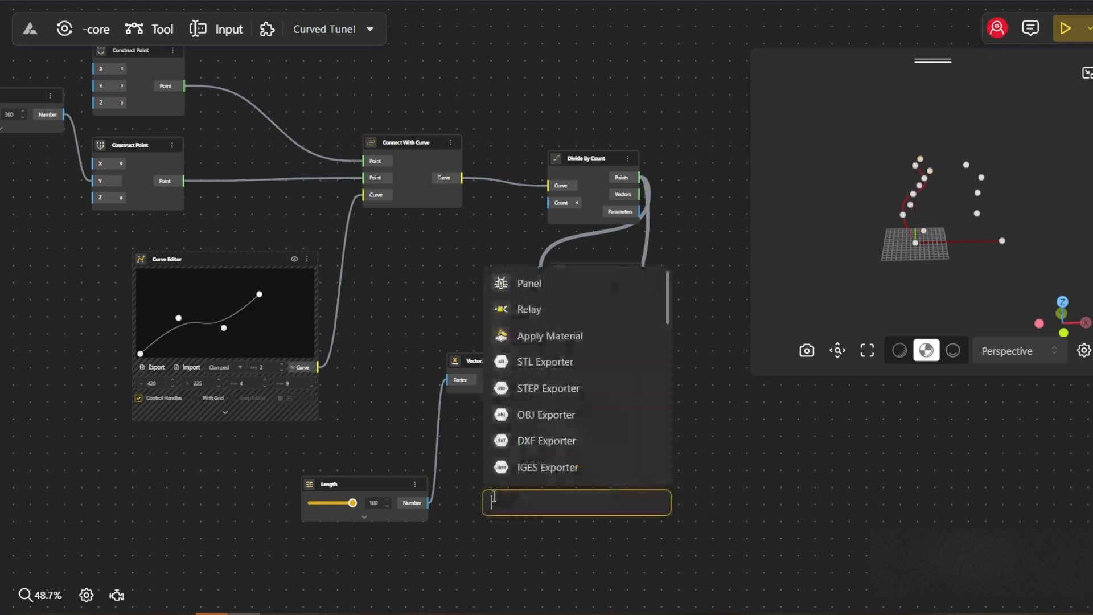
type("vectxyz")
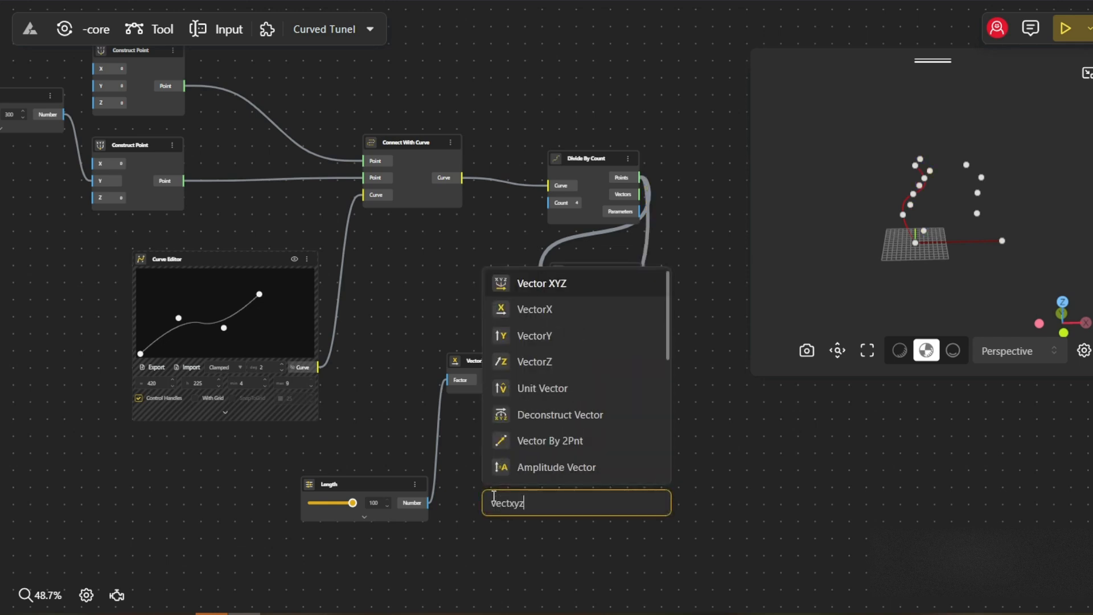
left_click(542, 284)
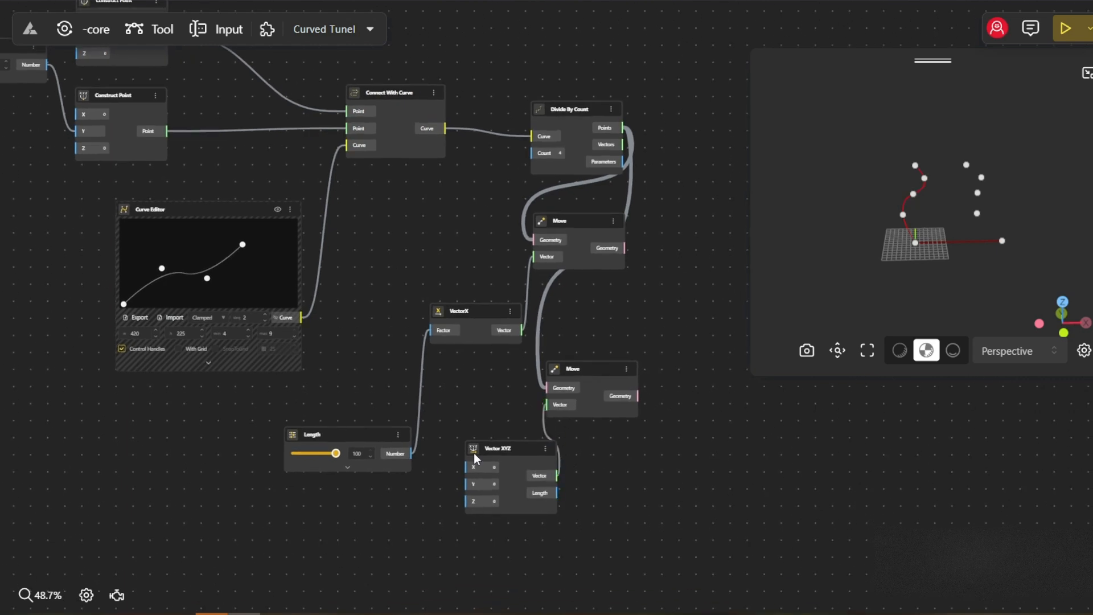
Feed the vector through a divide-by-2 node of the 100 Length value
type("/2")
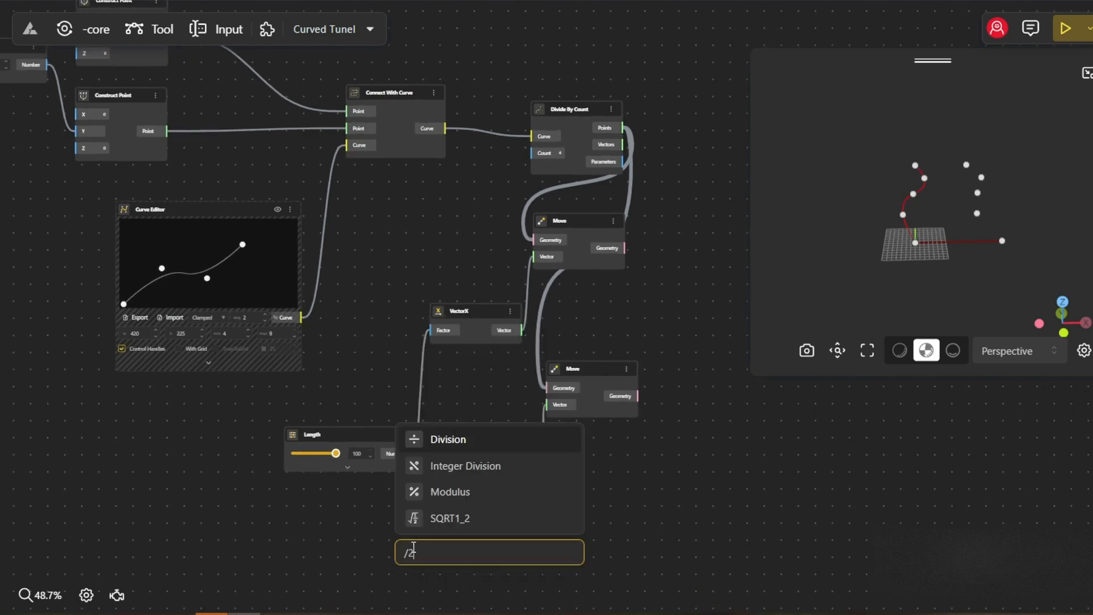
left_click(447, 440)
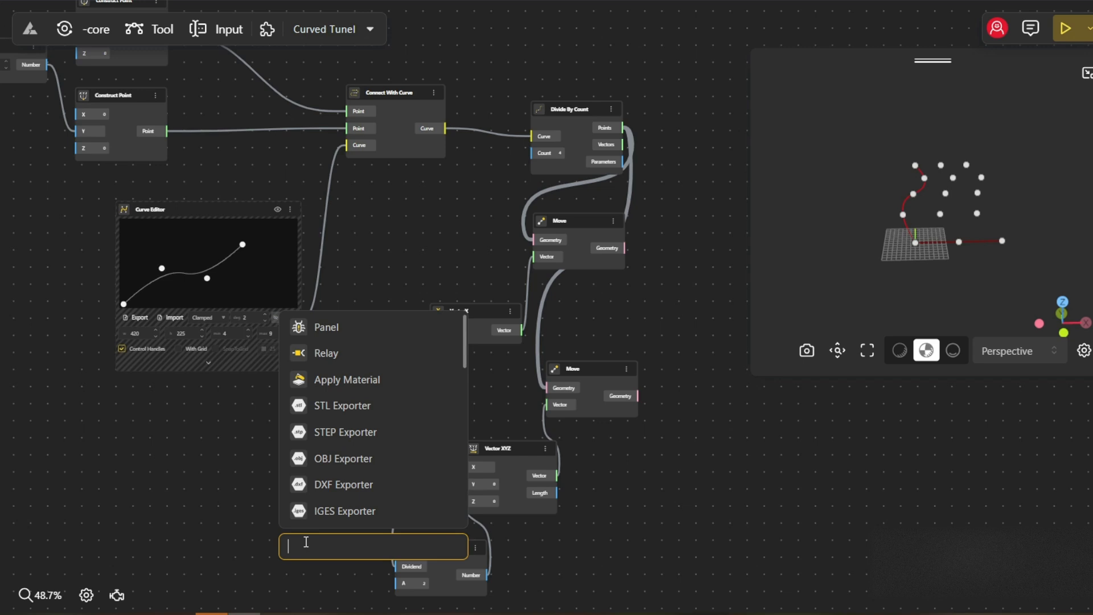
type("100")
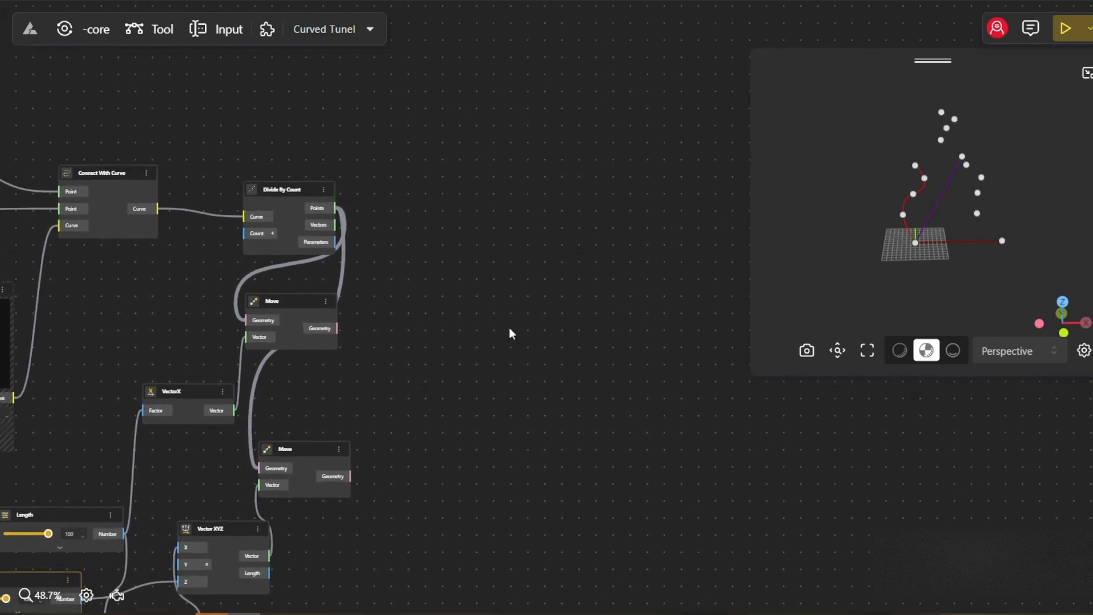
Add an Arc 3Pnt node drawing arcs through the three point sets
type("arc")
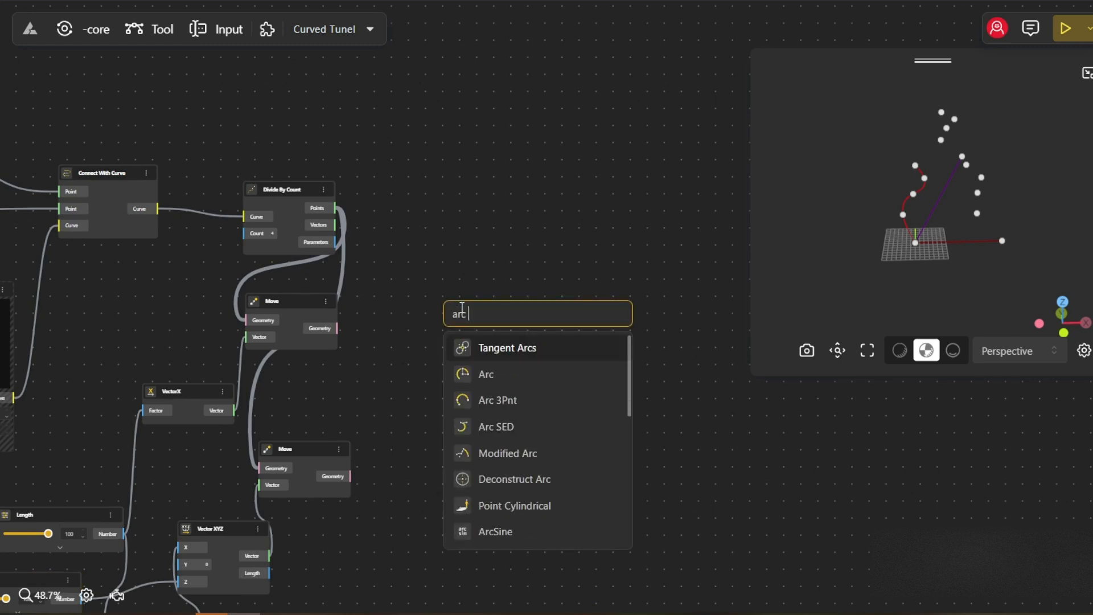
left_click(497, 400)
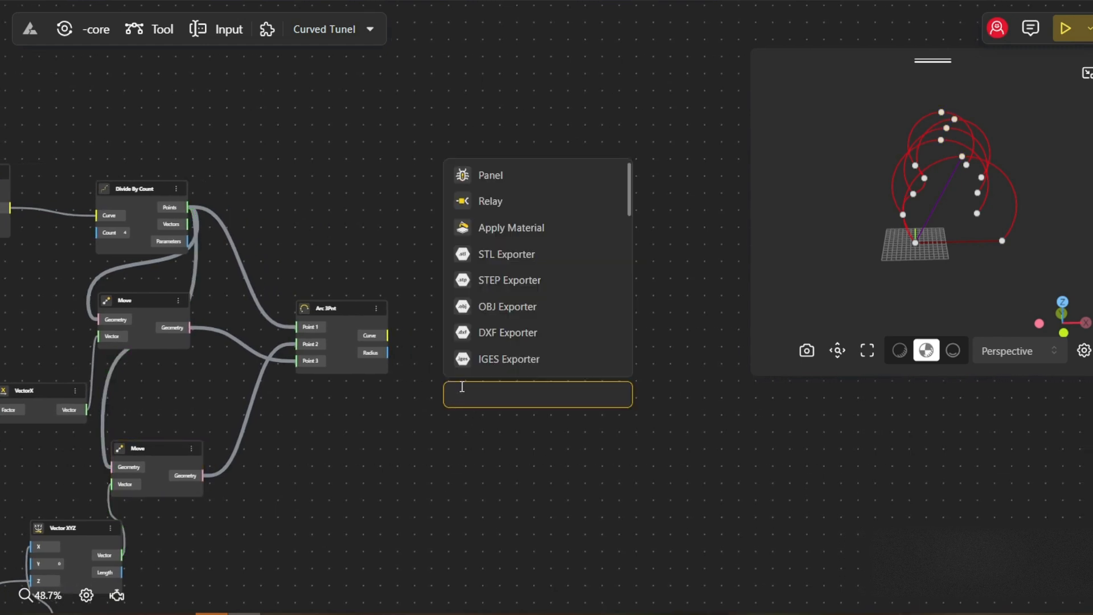
Loft the arc curves into a smooth tunnel surface with a Loft Surface node
type("loft")
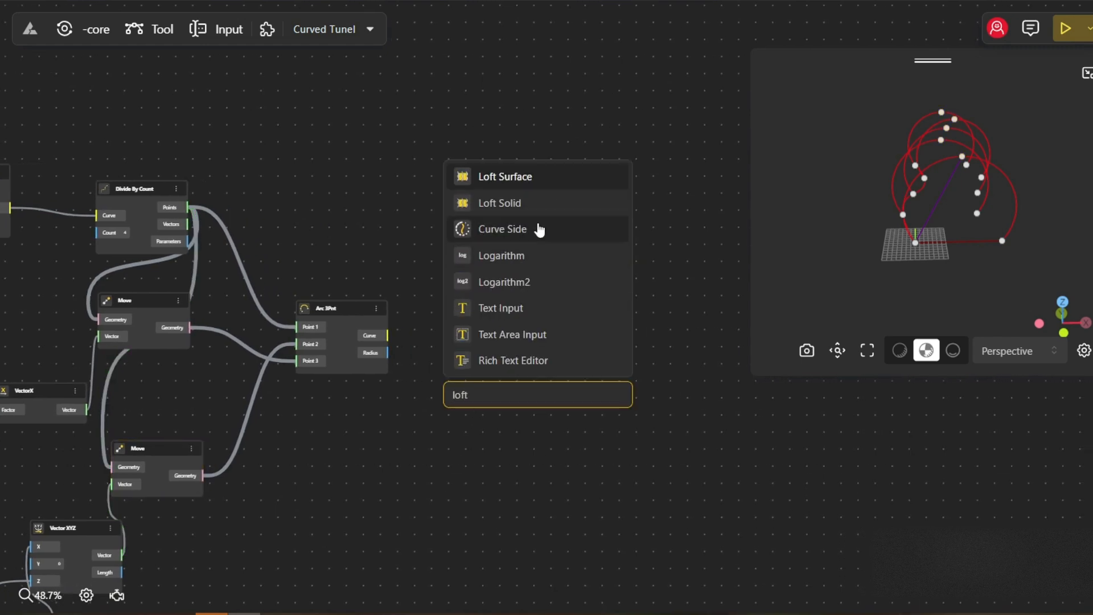
left_click(504, 175)
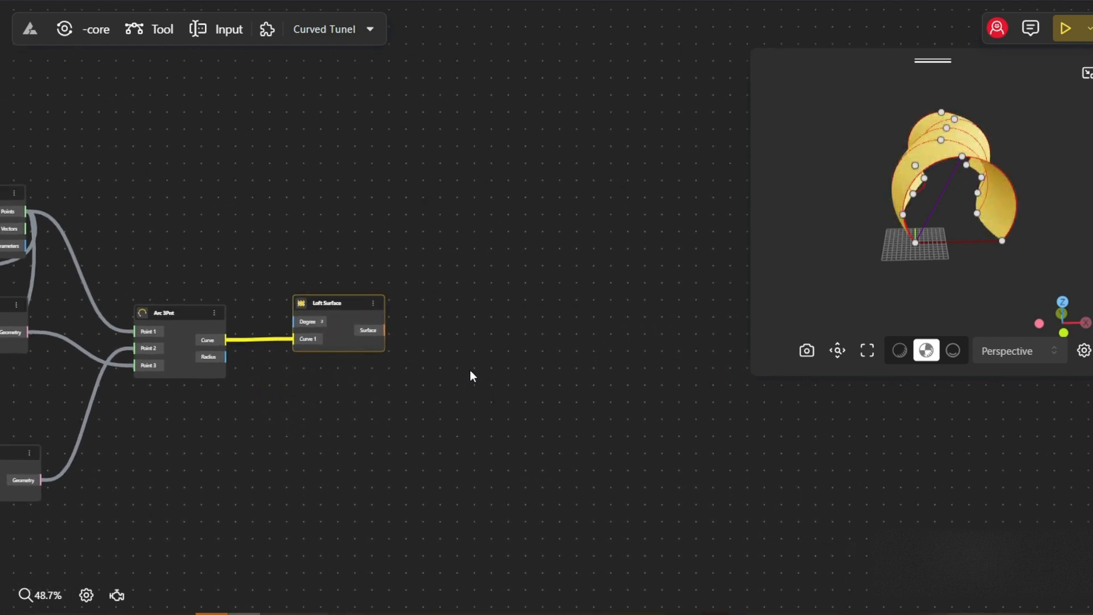
left_click(472, 368)
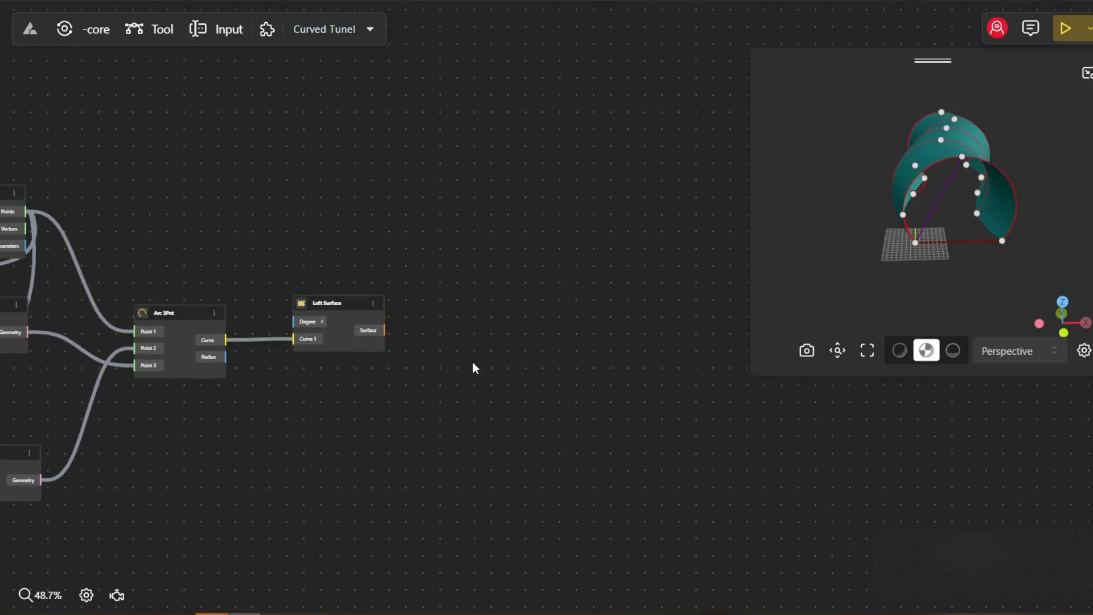
double_click(473, 367)
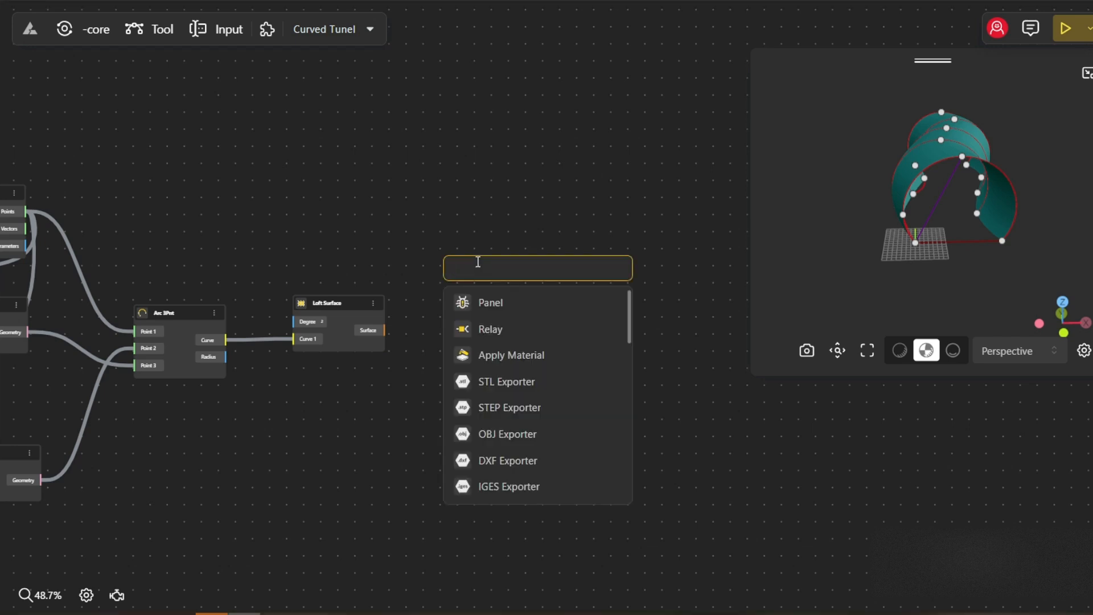
Panel the lofted surface with a Hexagonal Panel using a 20 Count slider for U/V divisions
type("hexagob")
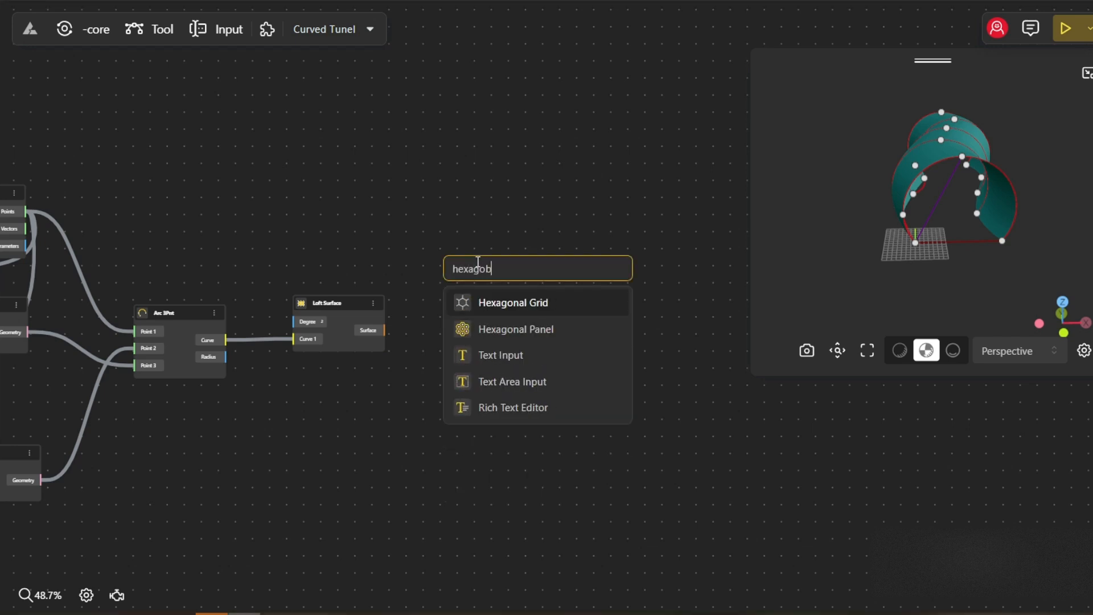
left_click(516, 328)
type("2")
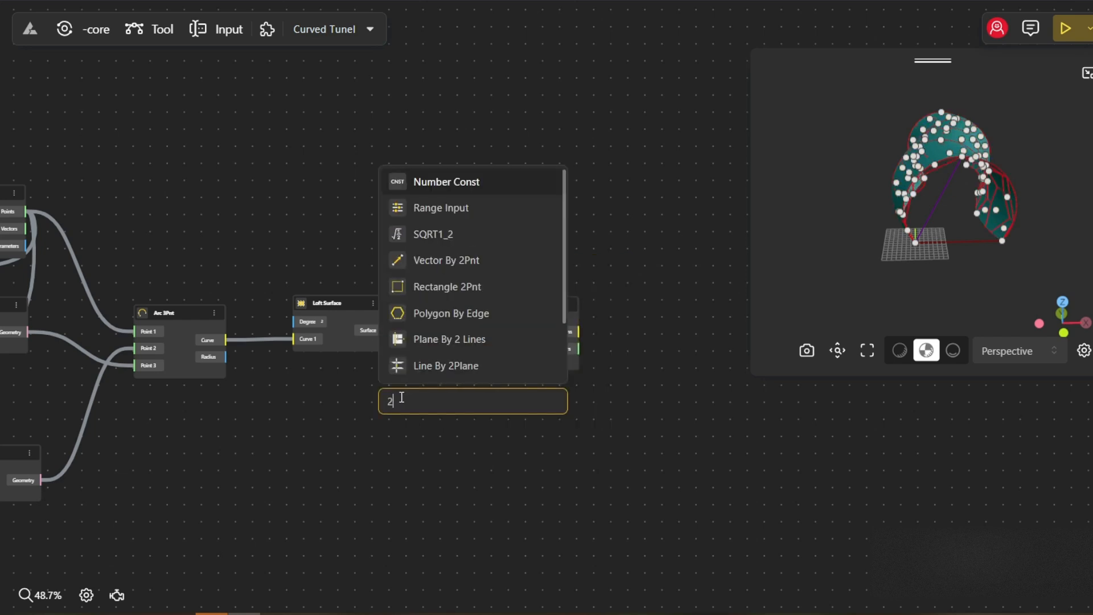
left_click(440, 207)
type("pipe")
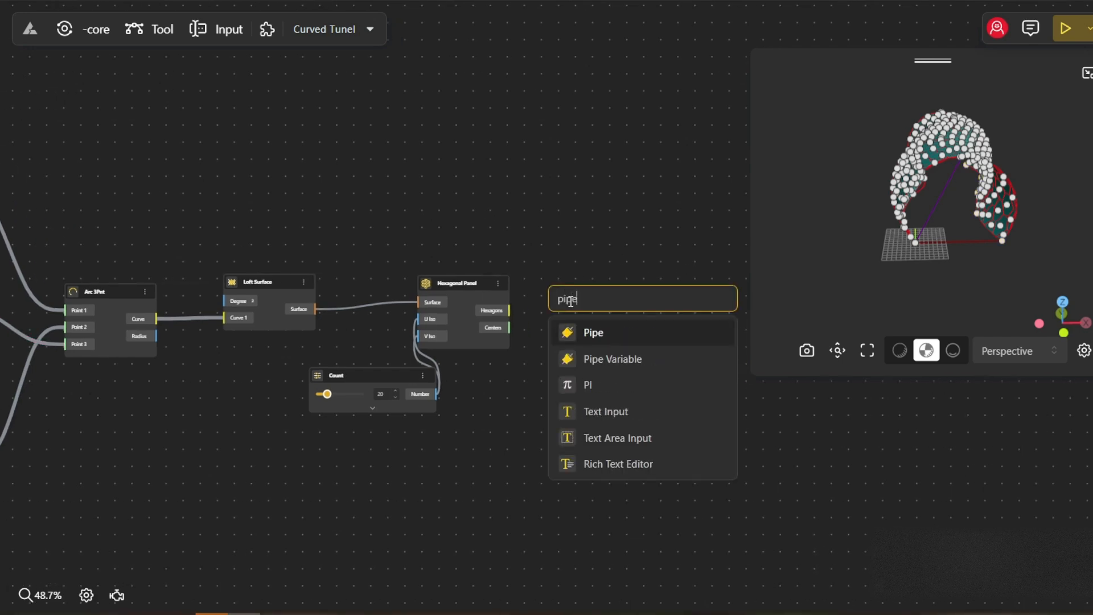
Wrap the hexagon edges into pipes of radius 1 with a Pipe node
left_click(593, 332)
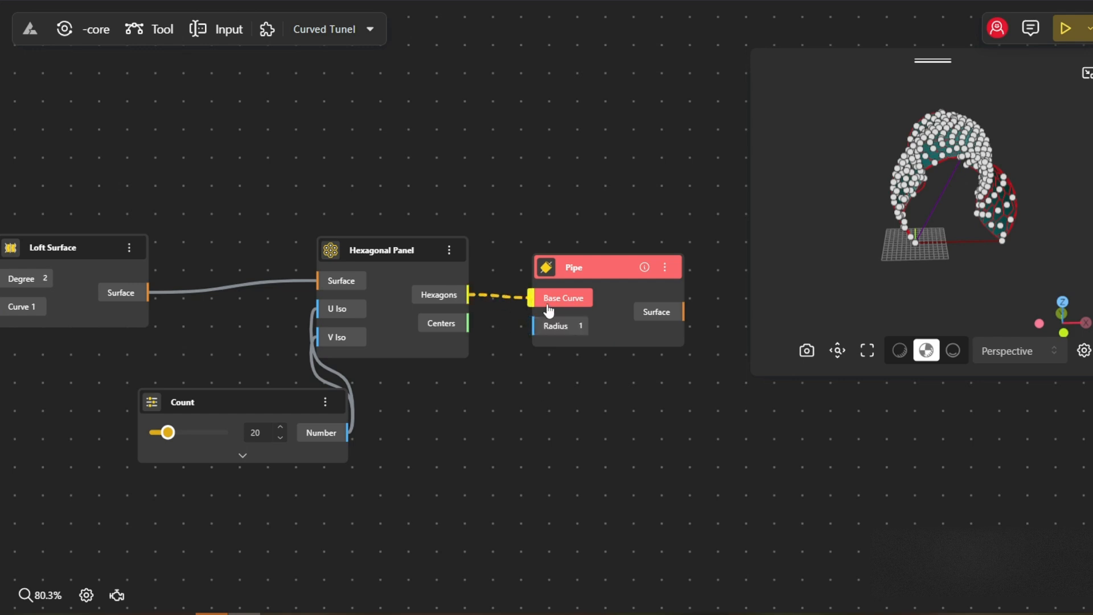
scroll("down", 3)
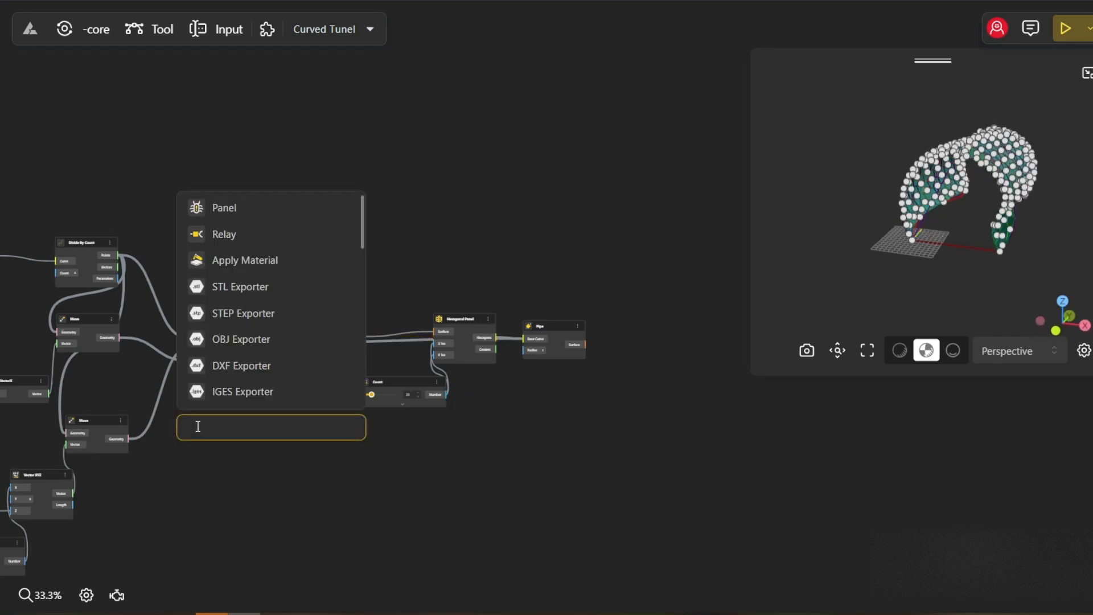
Join the arc ends with Line nodes and loft them into a flat floor surface
type("line")
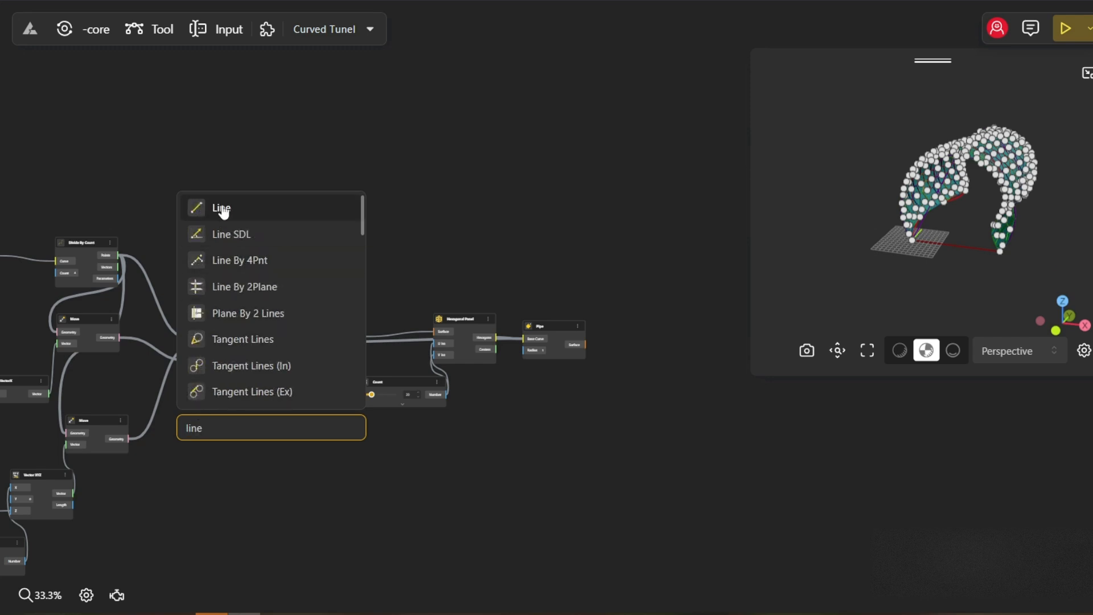
left_click(221, 207)
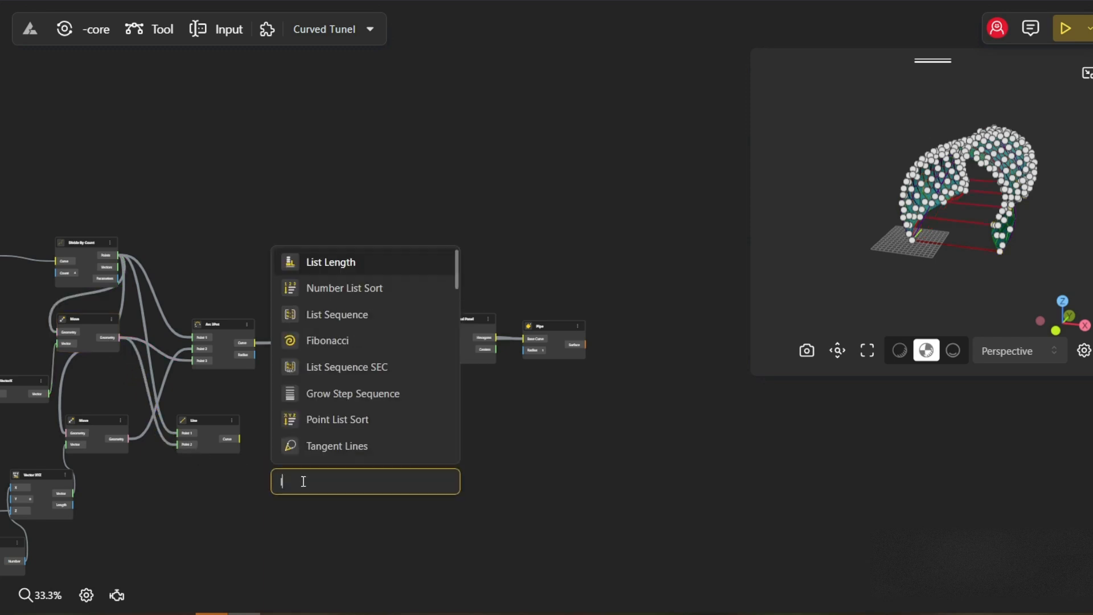
type("loft")
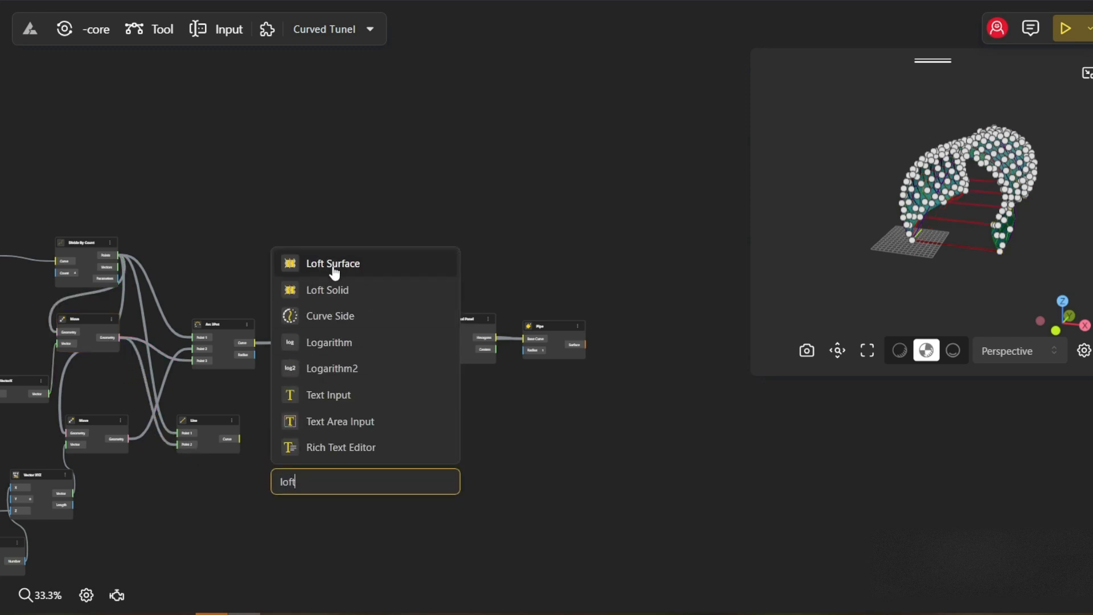
left_click(332, 263)
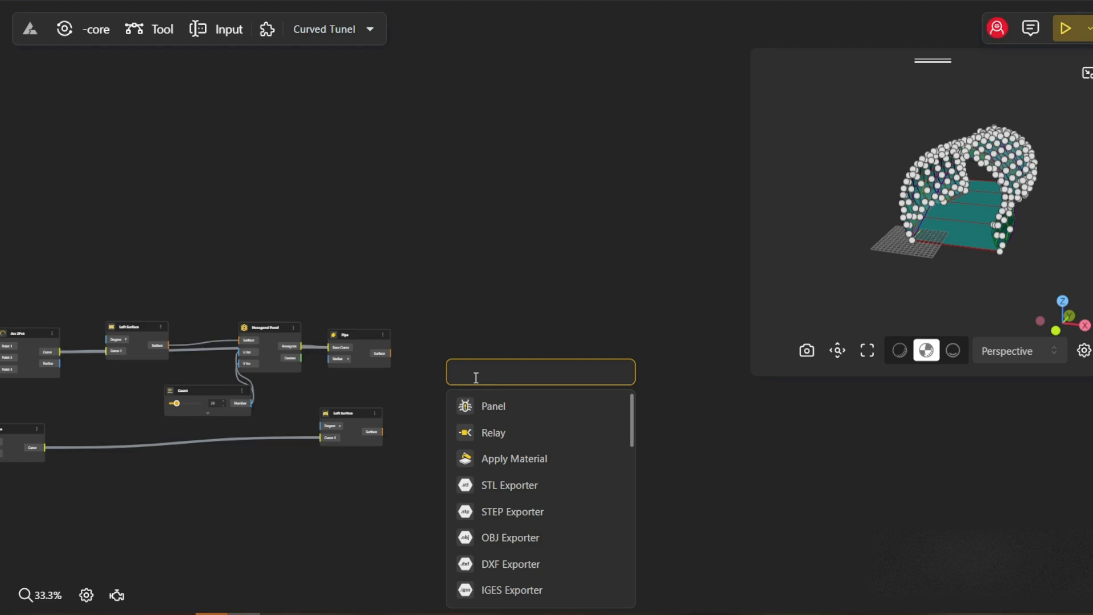
Apply a grey material, metallicity 0.7 and roughness 0.3, to the pipes and floor
type("apply")
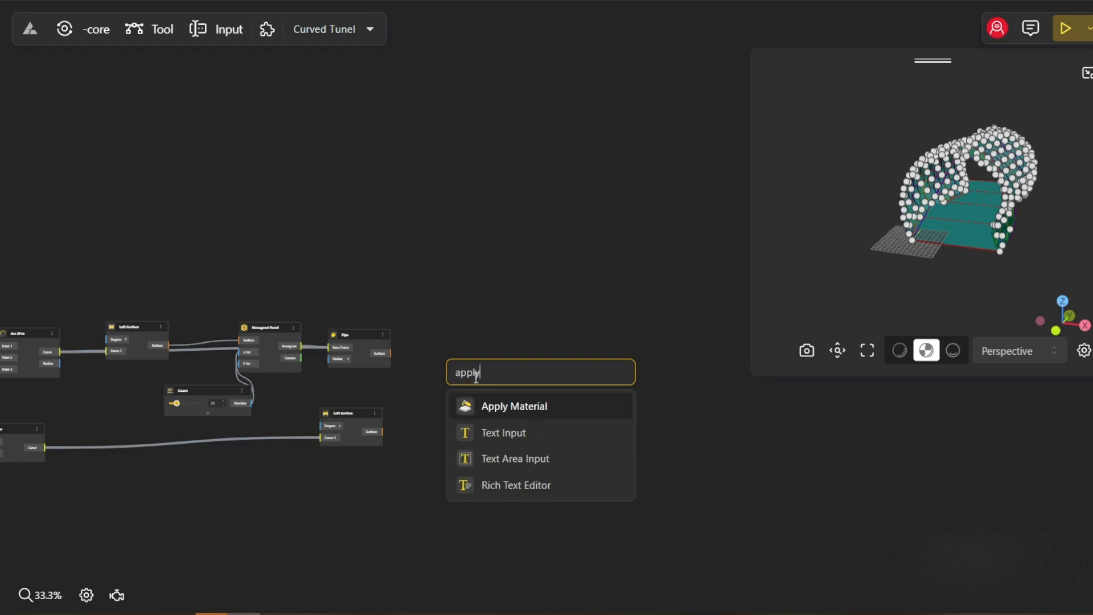
left_click(514, 406)
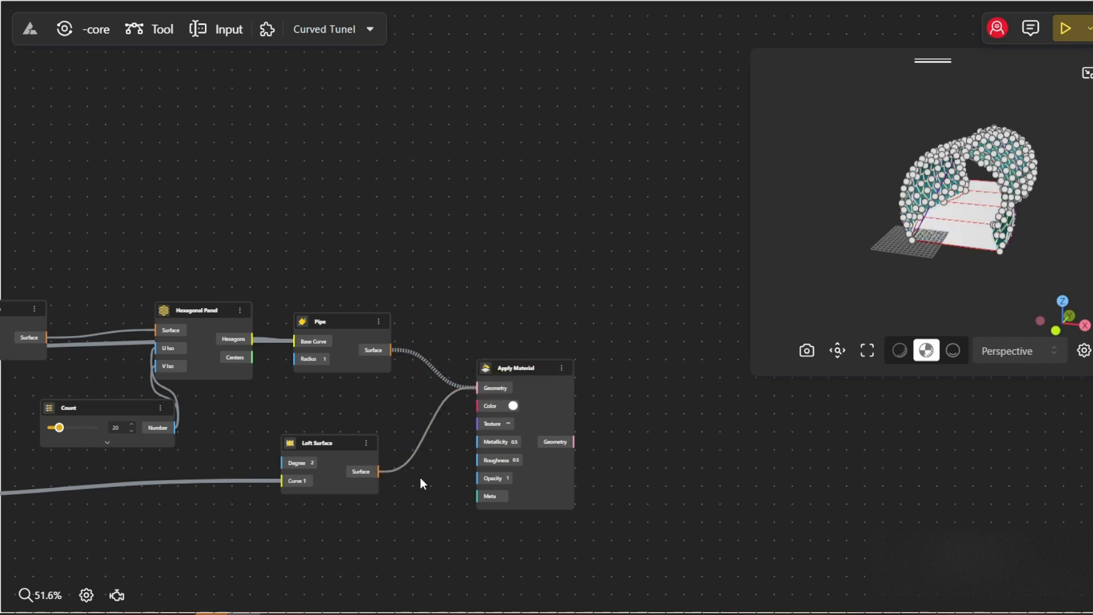
scroll("up", 3)
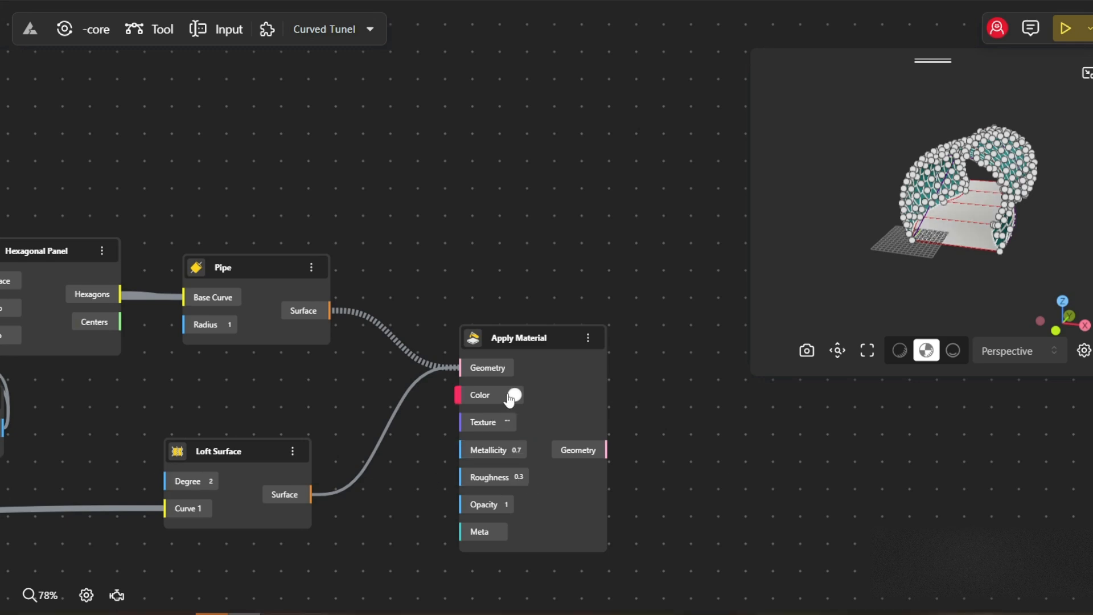
left_click(513, 395)
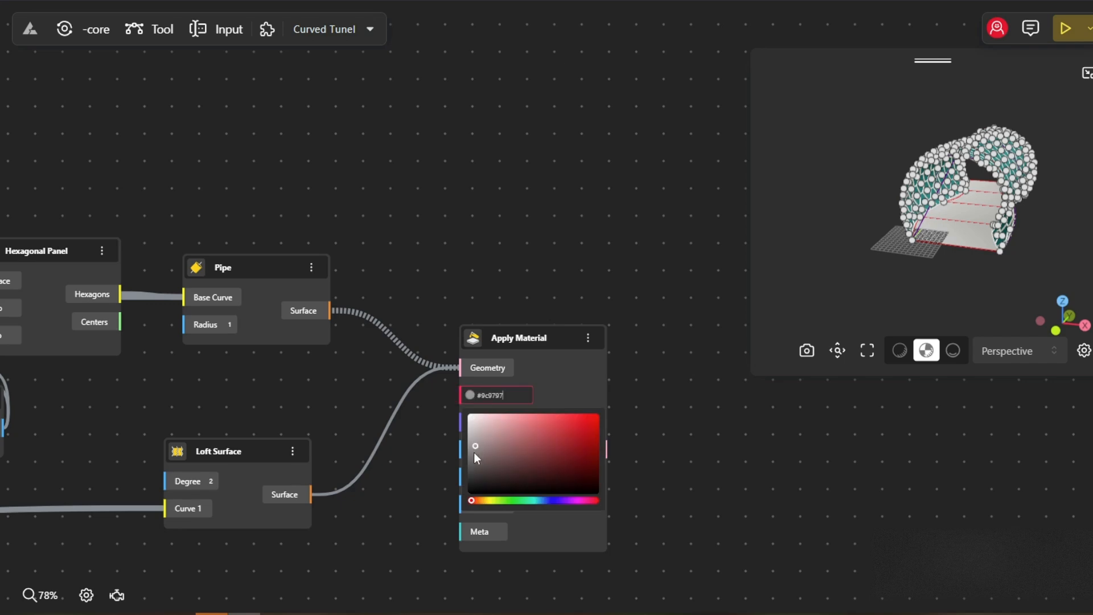
scroll("down", 3)
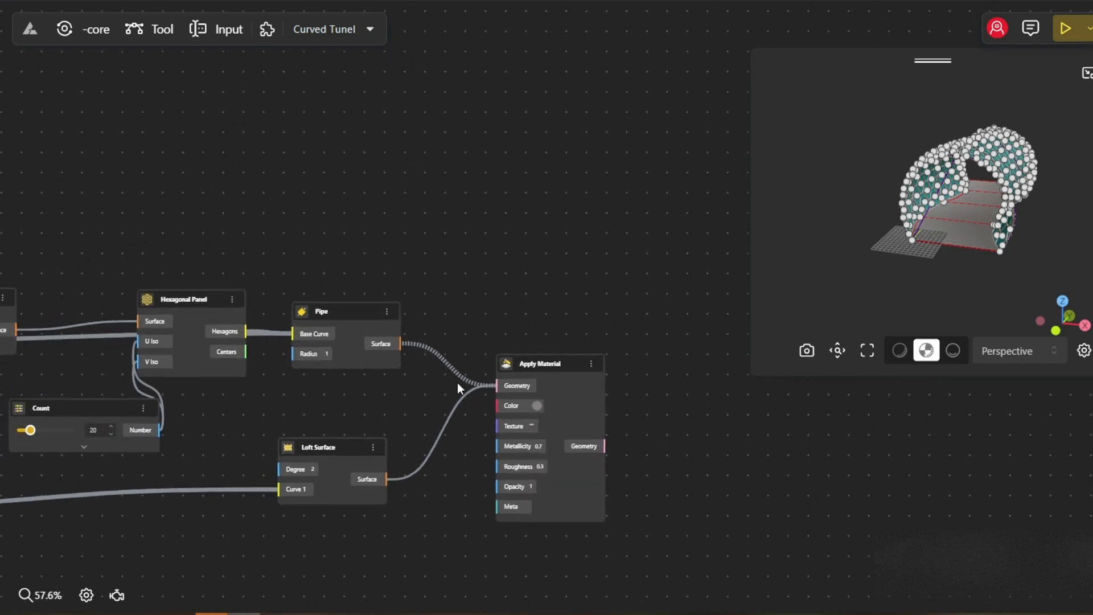
scroll("down", 3)
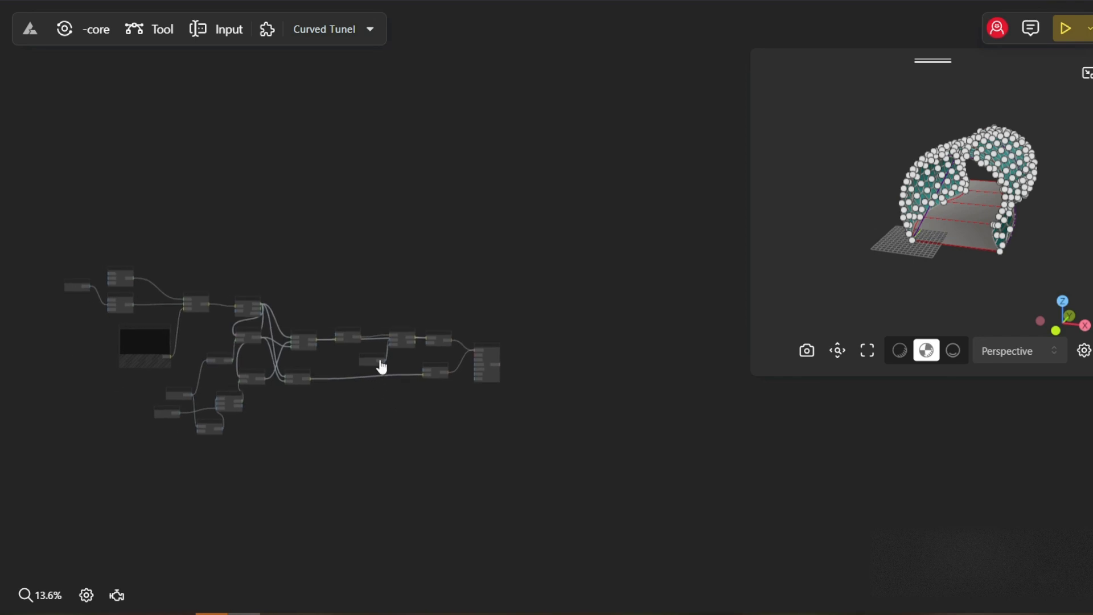
scroll("up", 3)
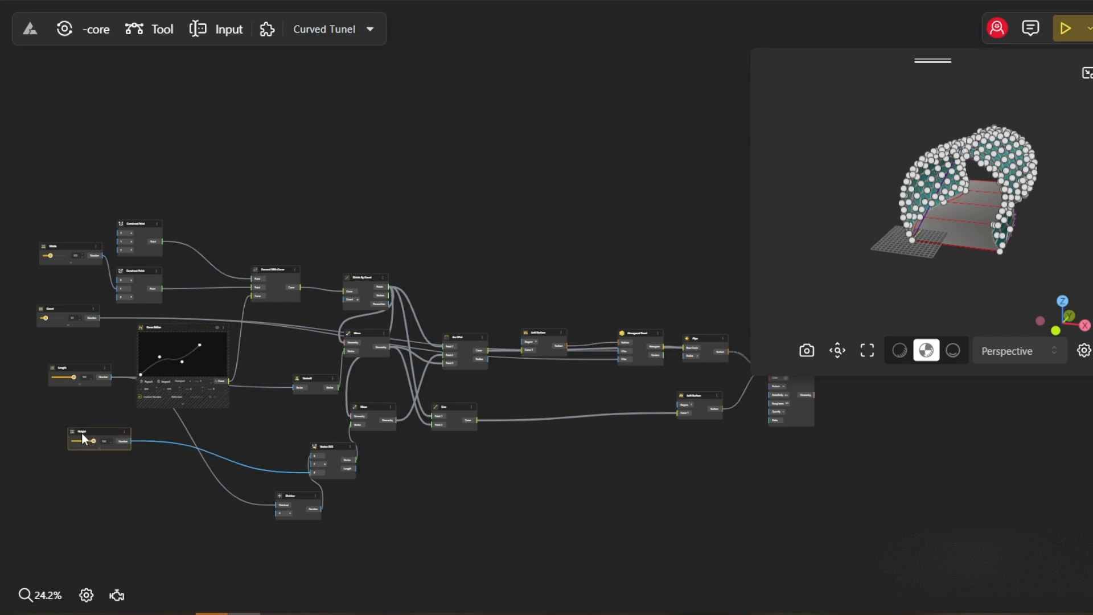
scroll("down", 3)
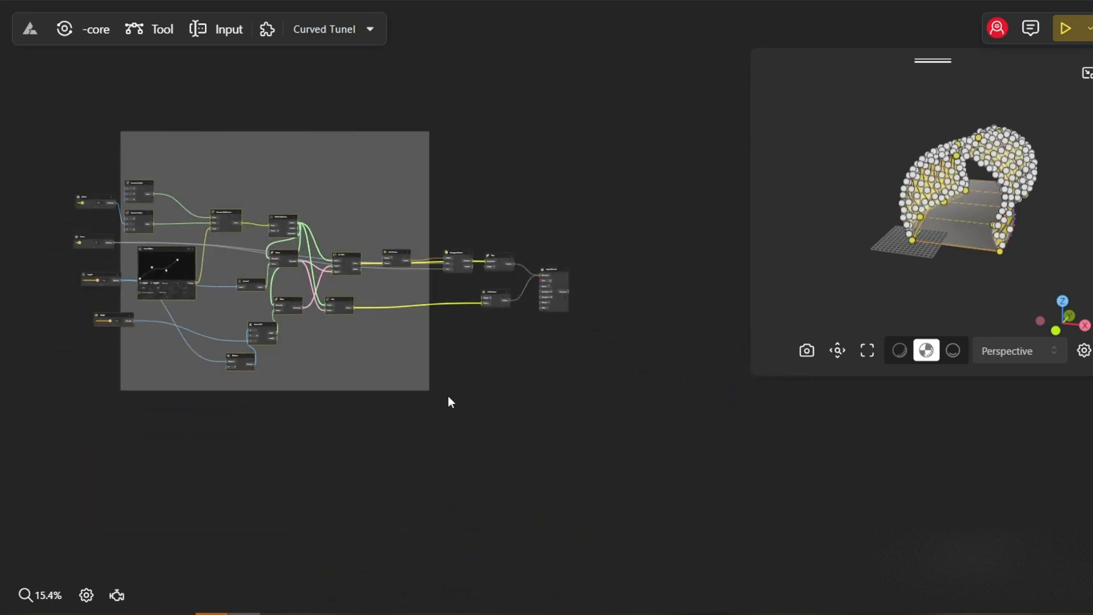
right_click(450, 402)
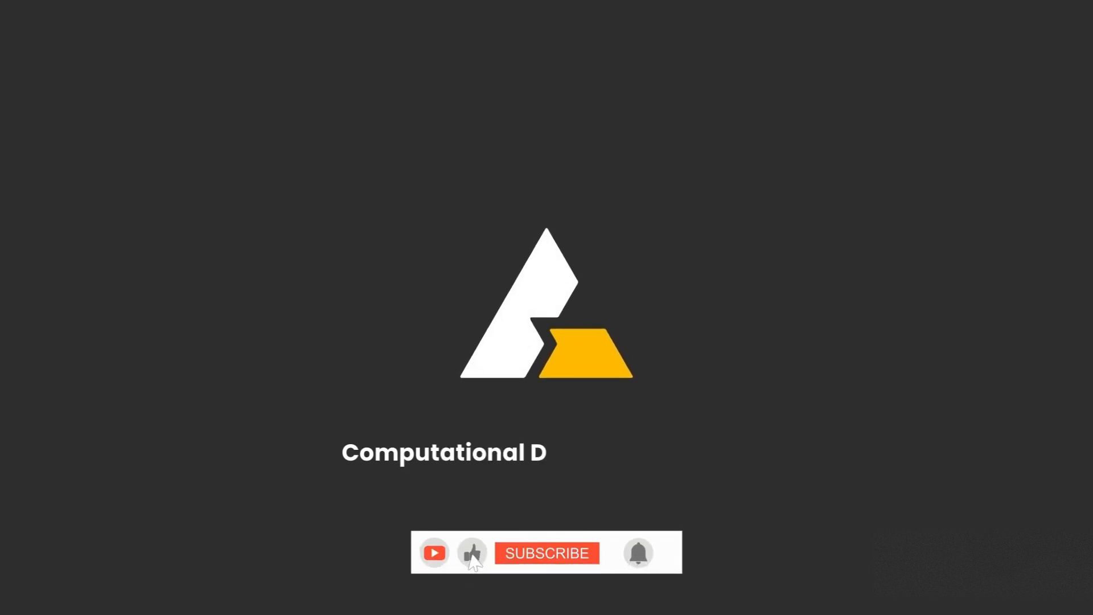
Let the recording end on the Beegraphy outro title card
left_click(546, 552)
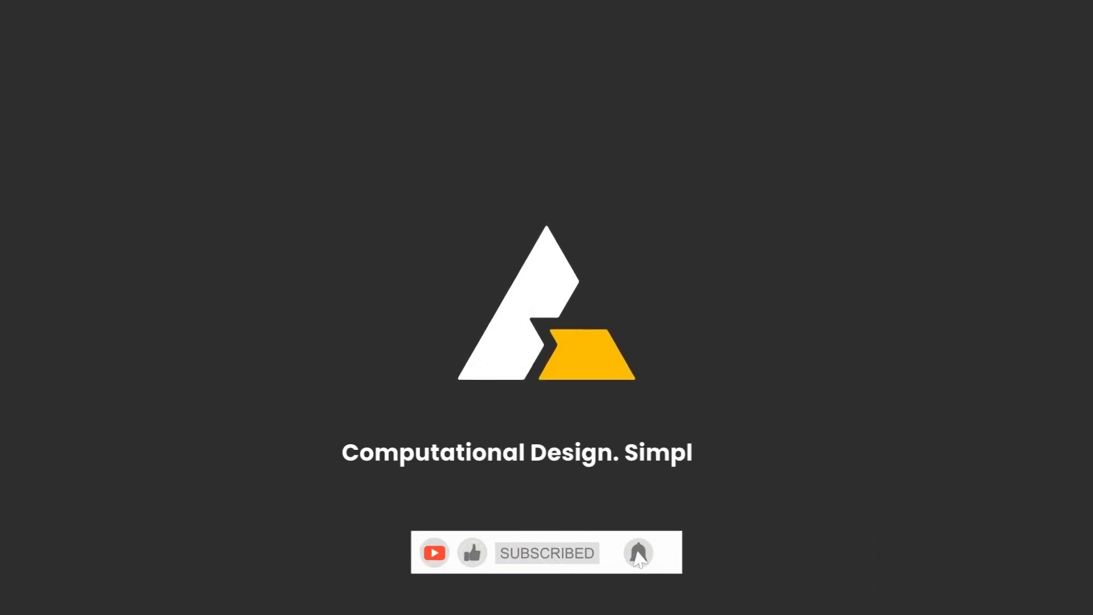